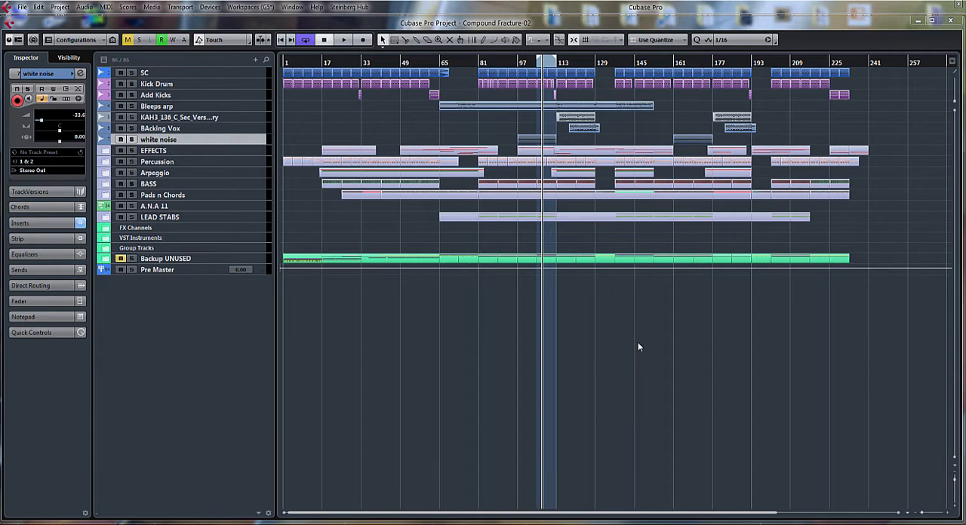
pyautogui.moveTo(370, 176)
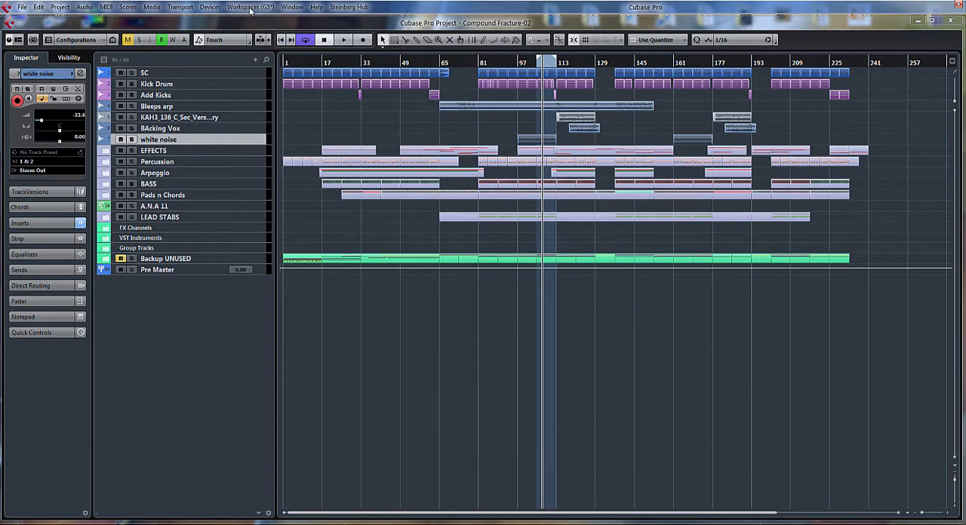
# Step: Choose the Project (minimal) workspace so the transport bar appears at the bottom
pyautogui.click(249, 8)
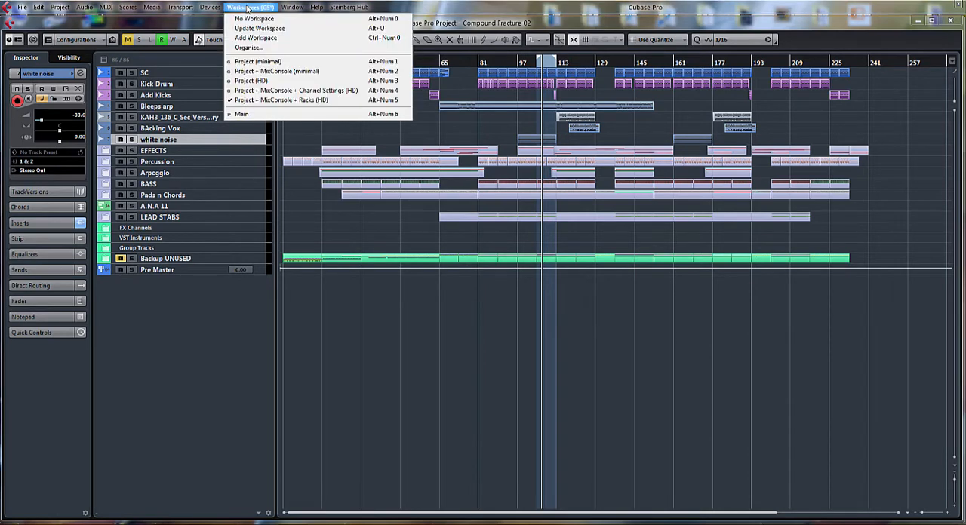
pyautogui.moveTo(258, 61)
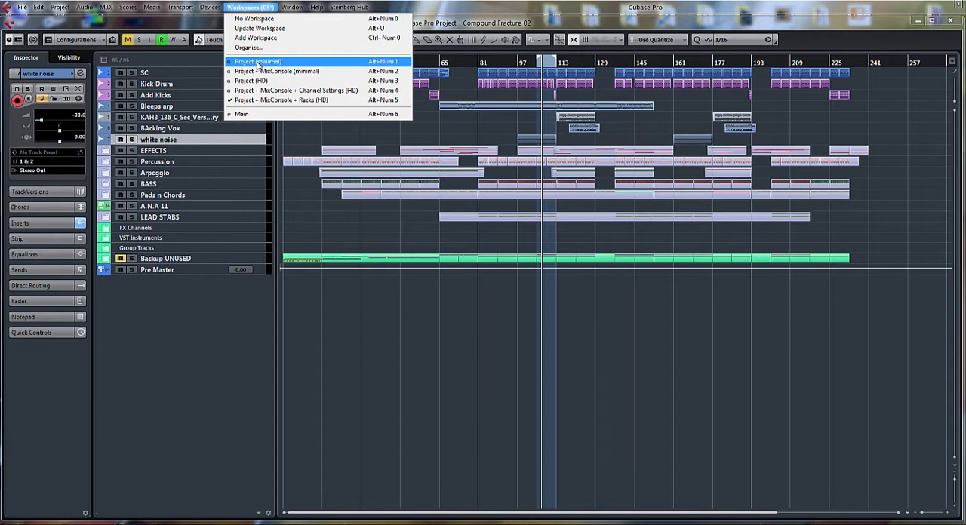
pyautogui.click(253, 59)
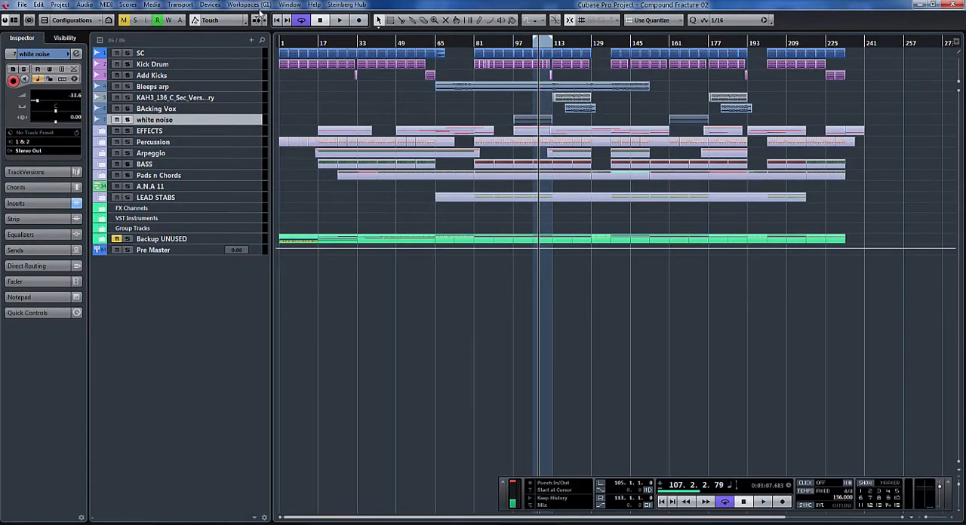
pyautogui.click(247, 5)
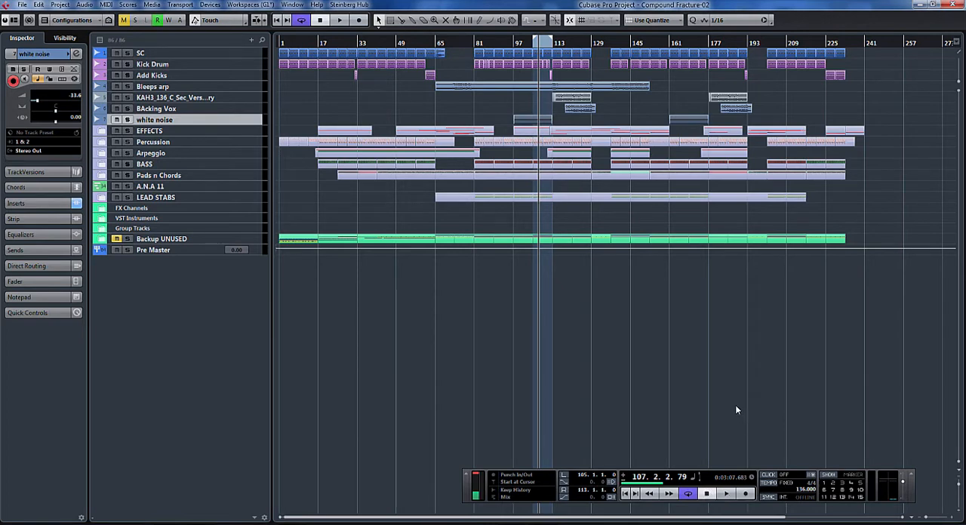
pyautogui.moveTo(434, 136)
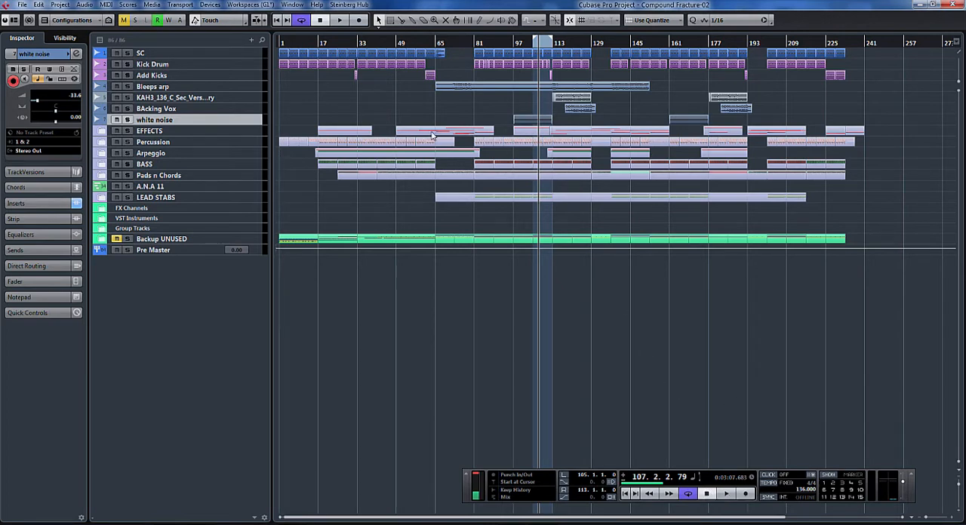
# Step: Switch to Project + MixConsole (minimal) and drag the MixConsole edge to shrink it
pyautogui.click(252, 4)
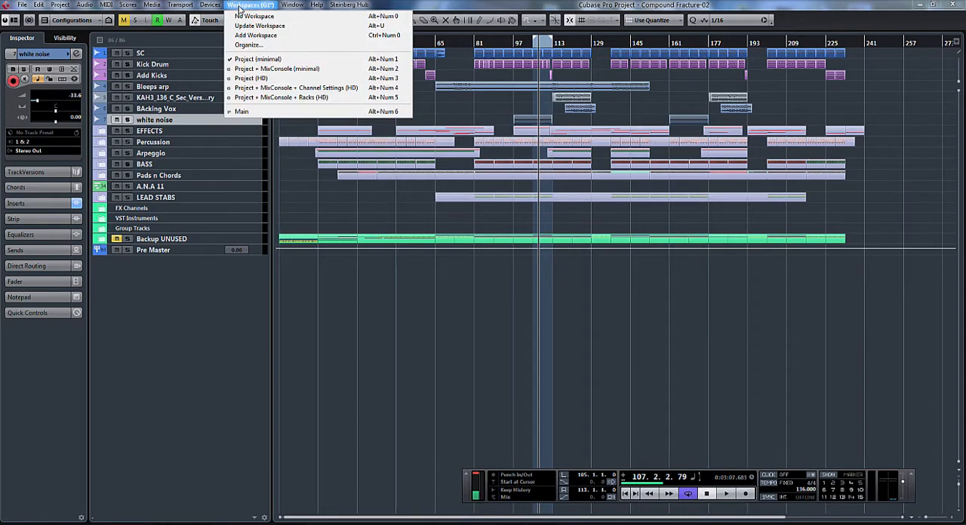
pyautogui.moveTo(288, 68)
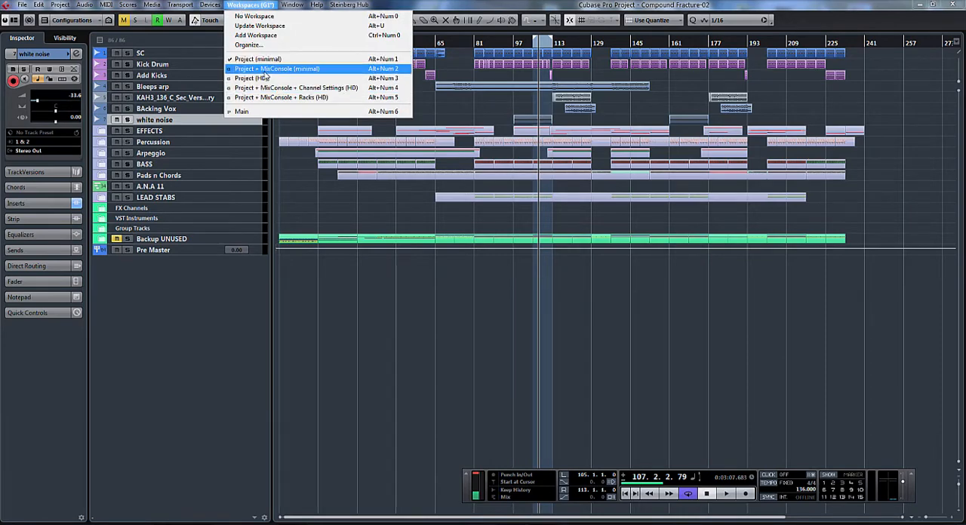
pyautogui.click(272, 67)
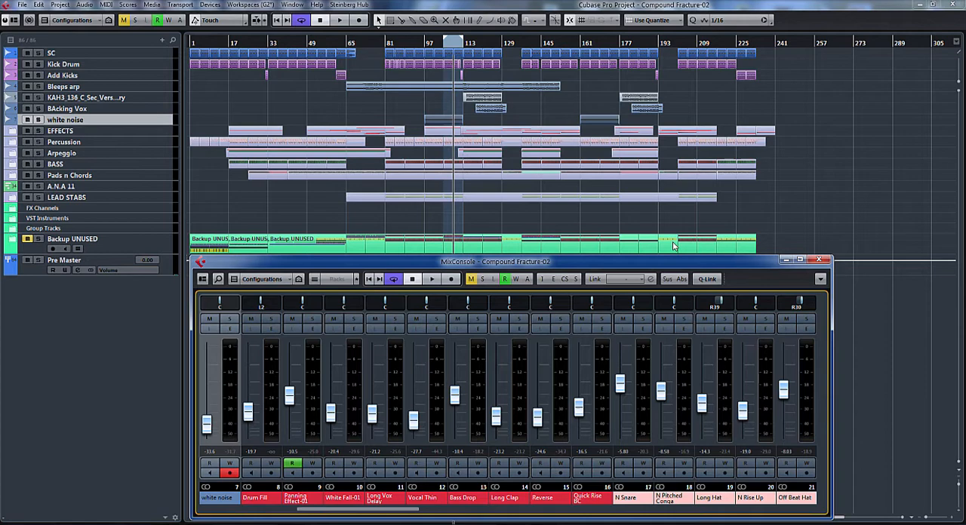
pyautogui.moveTo(827, 335)
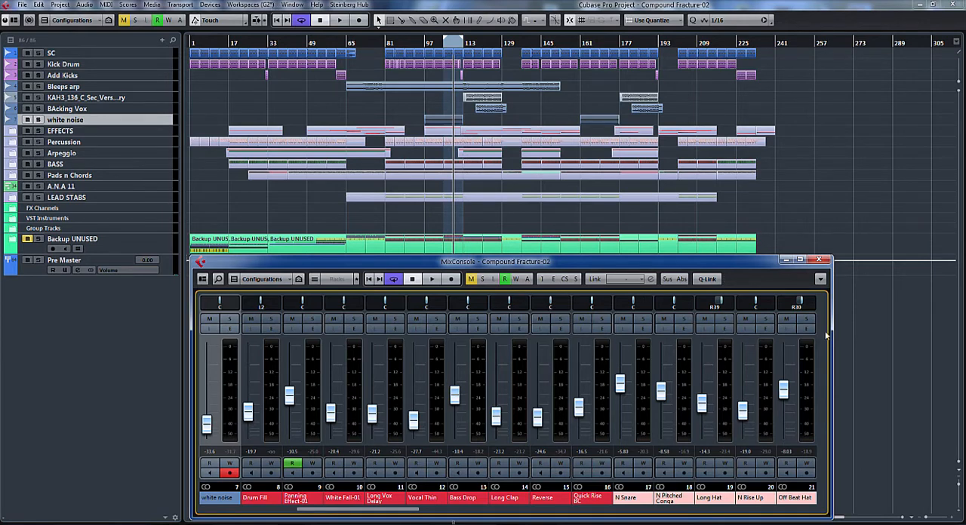
pyautogui.moveTo(826, 332); pyautogui.dragTo(634, 328)
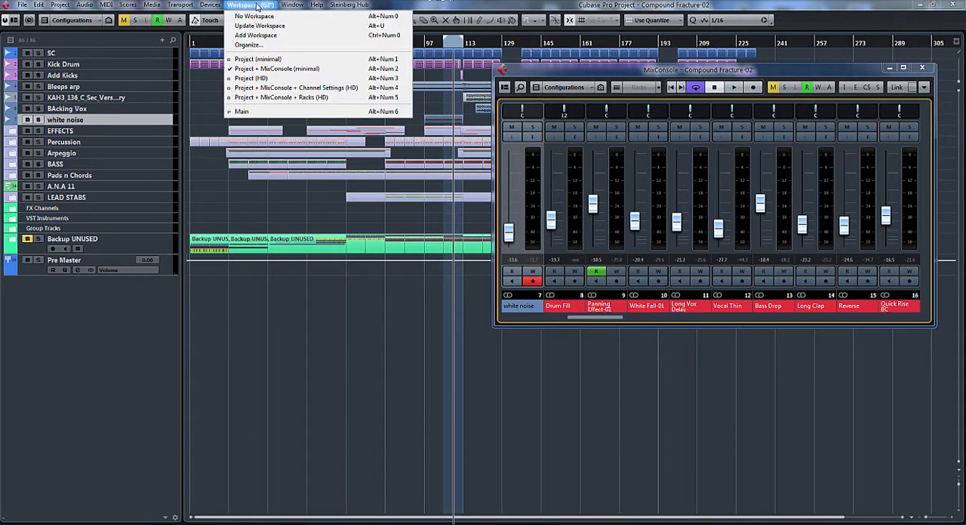
pyautogui.moveTo(260, 26)
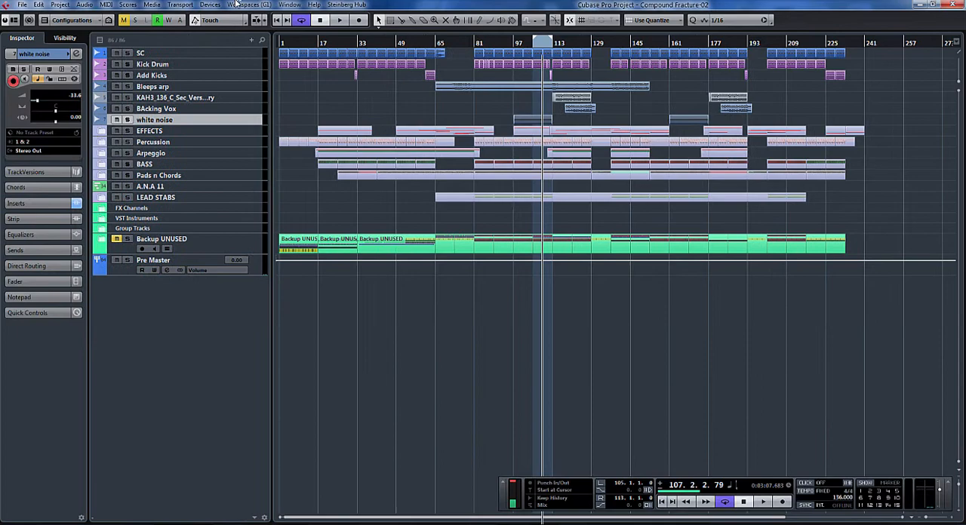
# Step: Reselect Project + MixConsole (minimal) from Workspaces to restore the smaller mixer
pyautogui.click(246, 5)
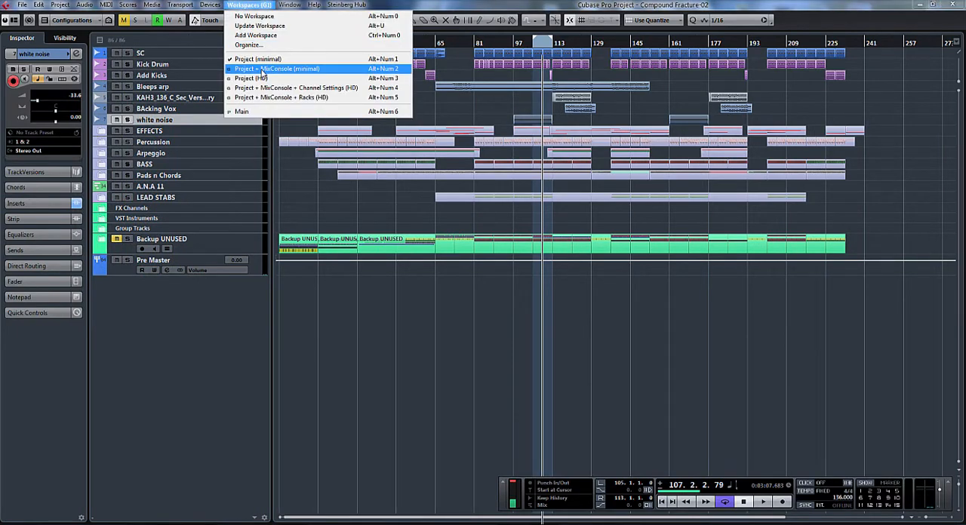
pyautogui.click(260, 59)
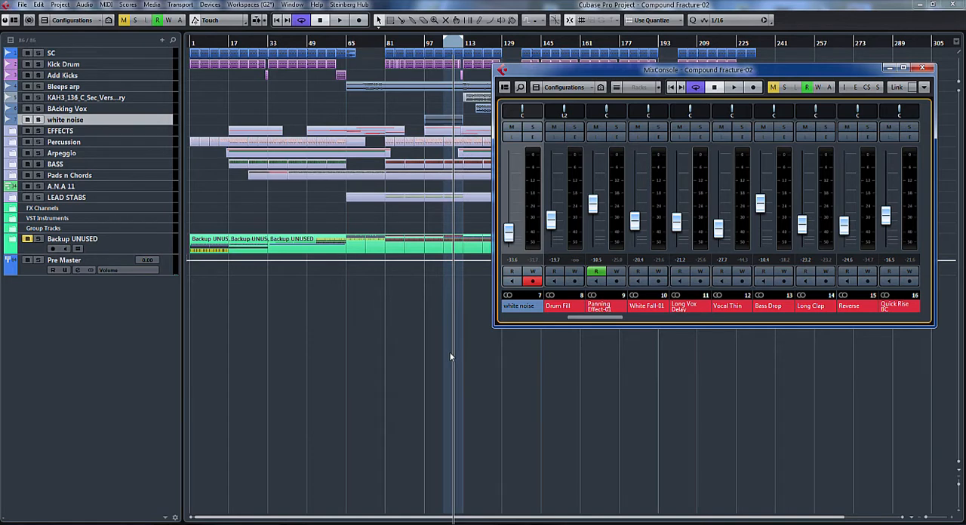
pyautogui.moveTo(782, 140)
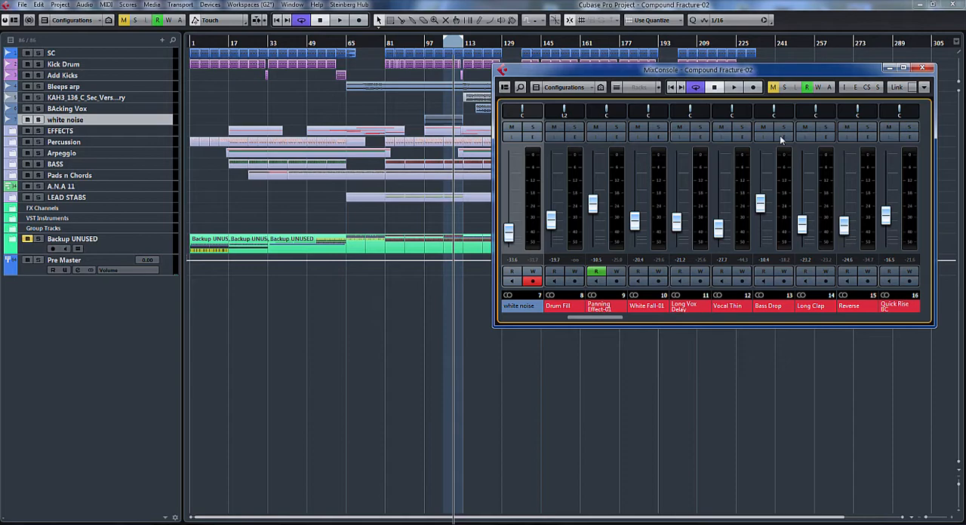
pyautogui.moveTo(773, 70)
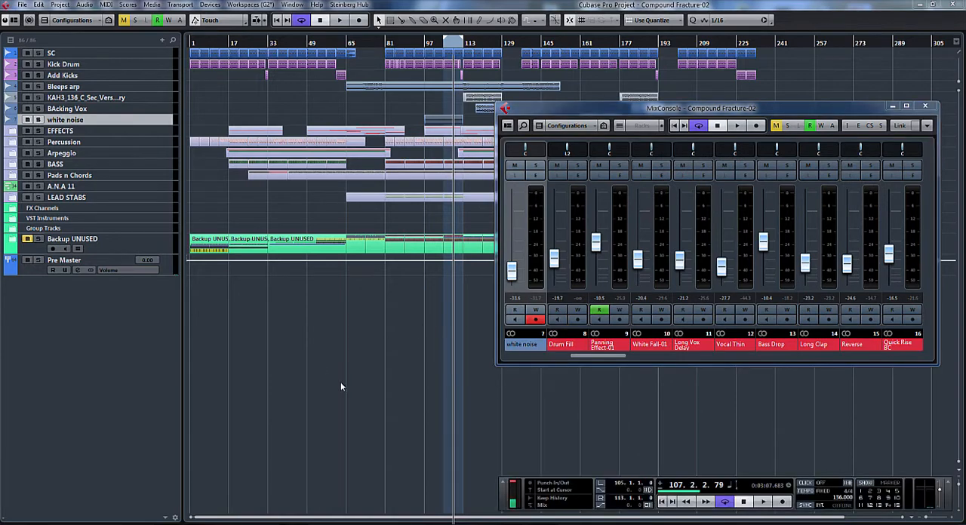
# Step: Move the MixConsole window down and left, then reopen the Workspaces list
pyautogui.click(248, 5)
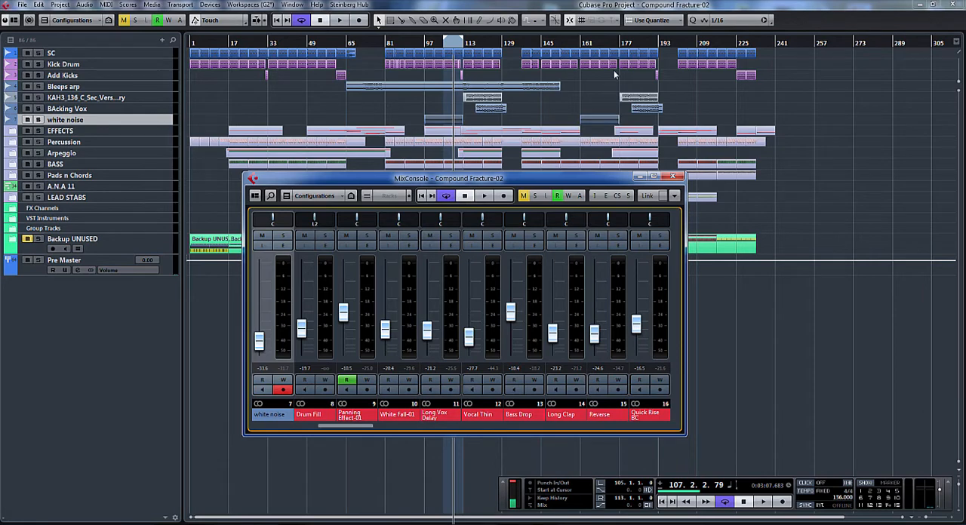
pyautogui.click(247, 4)
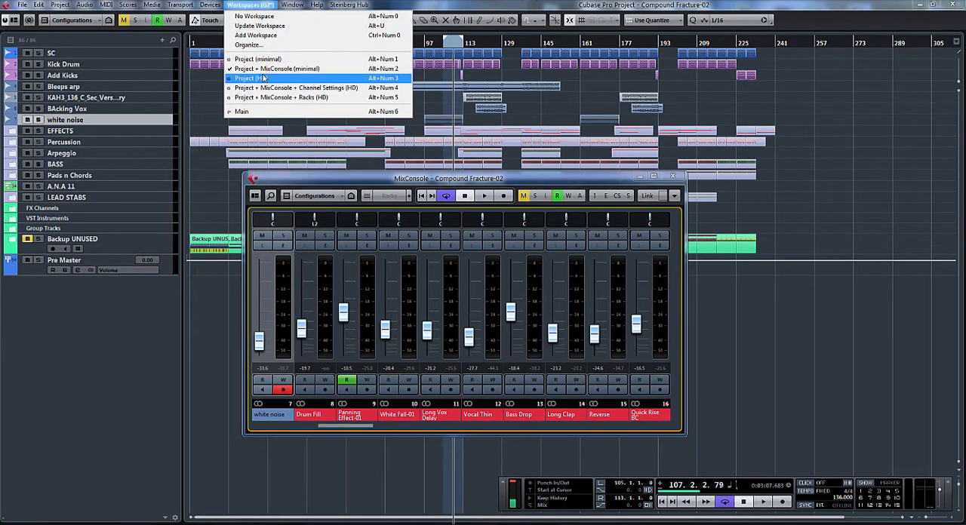
# Step: Choose the Project (HD) workspace and close the MixConsole window
pyautogui.click(259, 79)
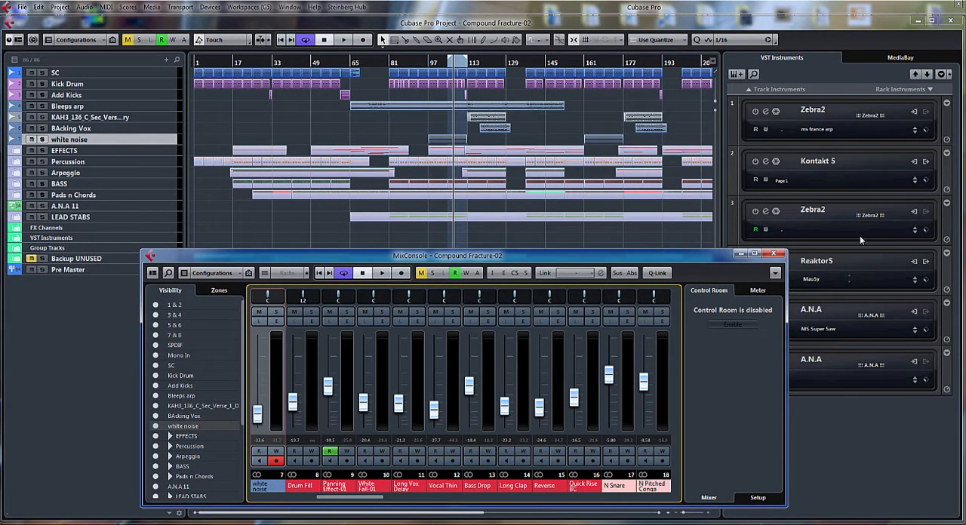
pyautogui.click(774, 253)
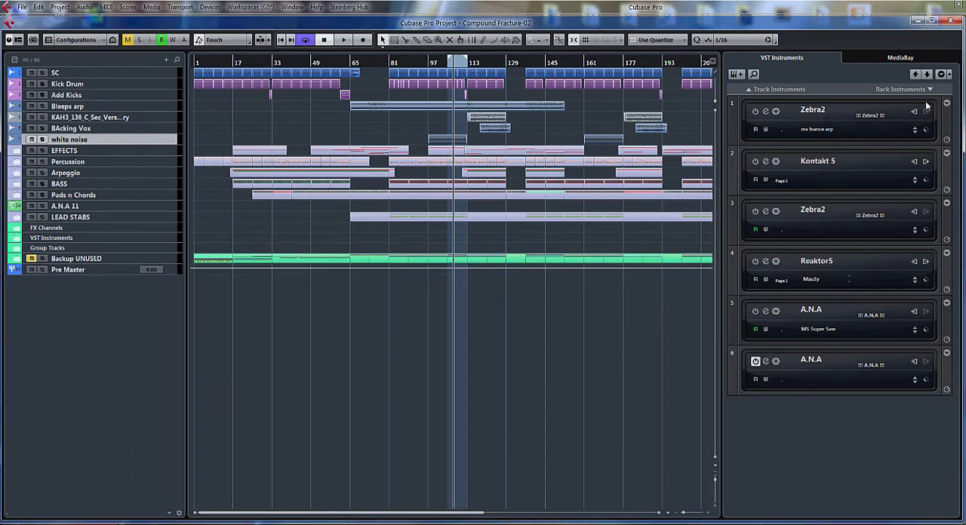
pyautogui.moveTo(717, 404)
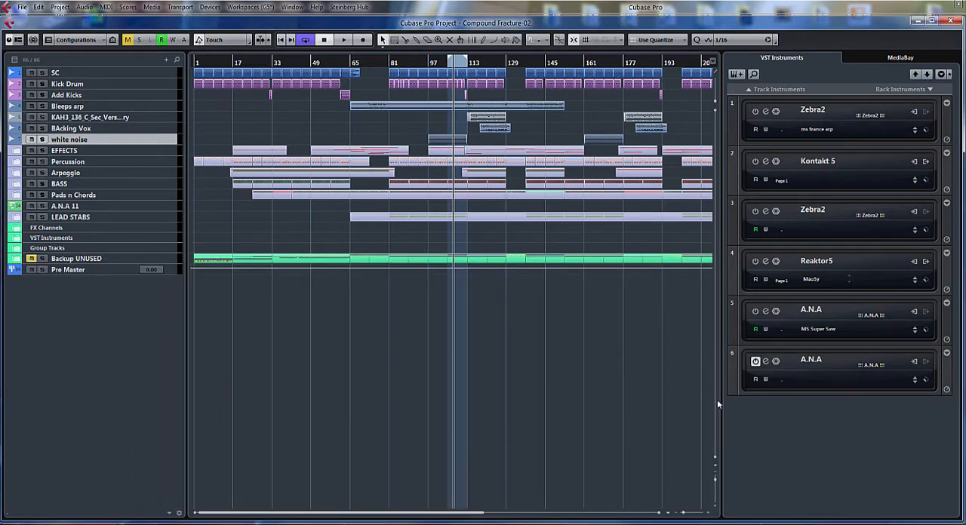
pyautogui.moveTo(909, 141)
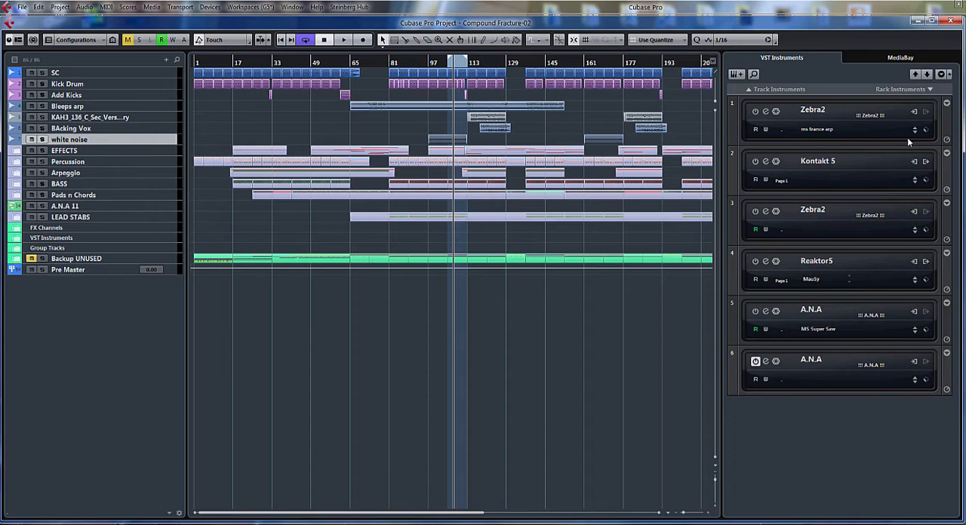
pyautogui.moveTo(785, 58)
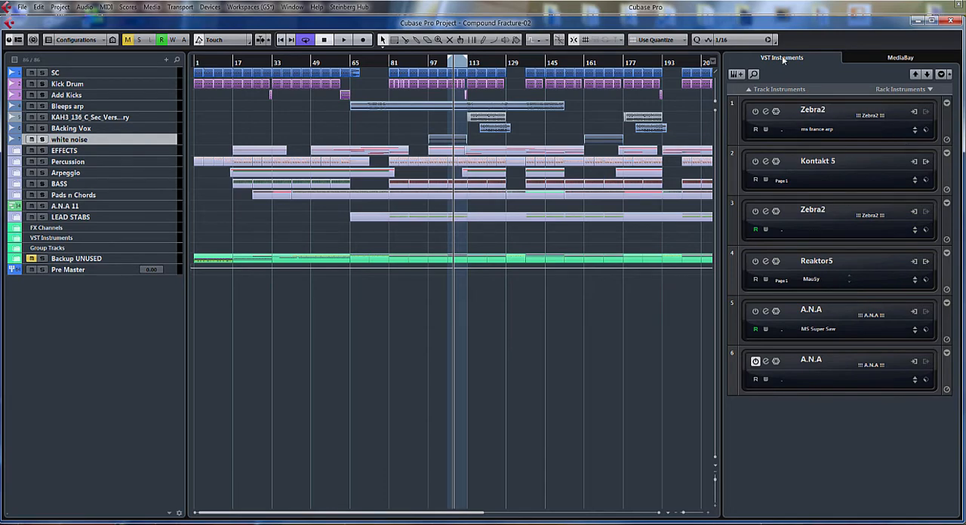
pyautogui.moveTo(901, 58)
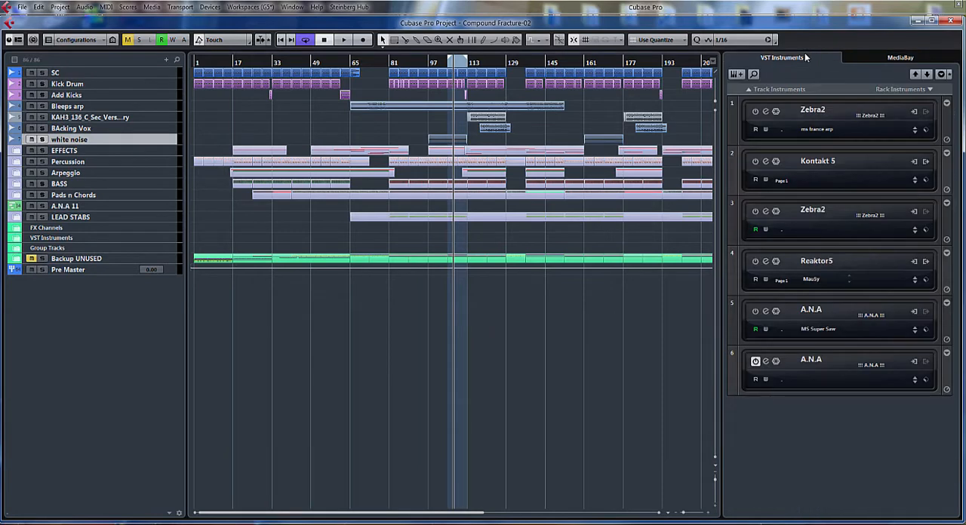
pyautogui.moveTo(900, 68)
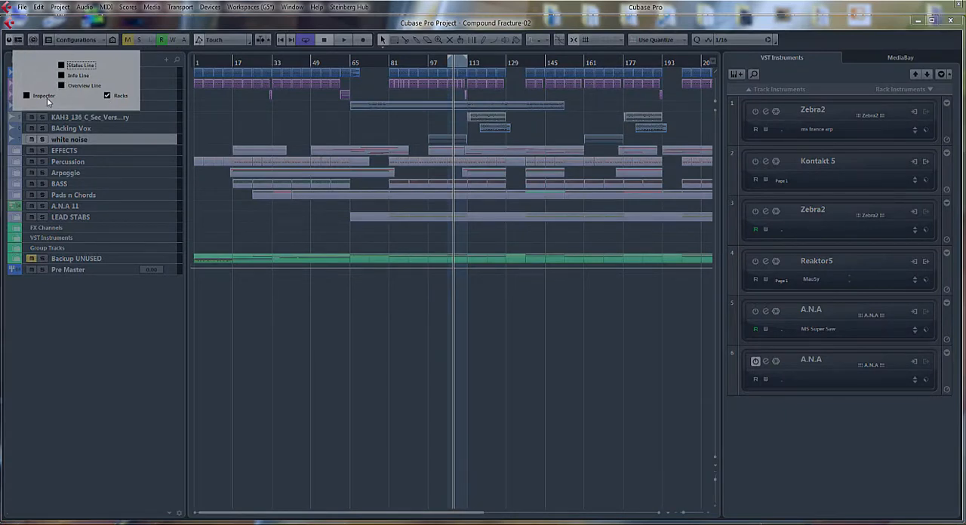
# Step: Toggle the zone button to show the Inspector beside the track list
pyautogui.click(26, 96)
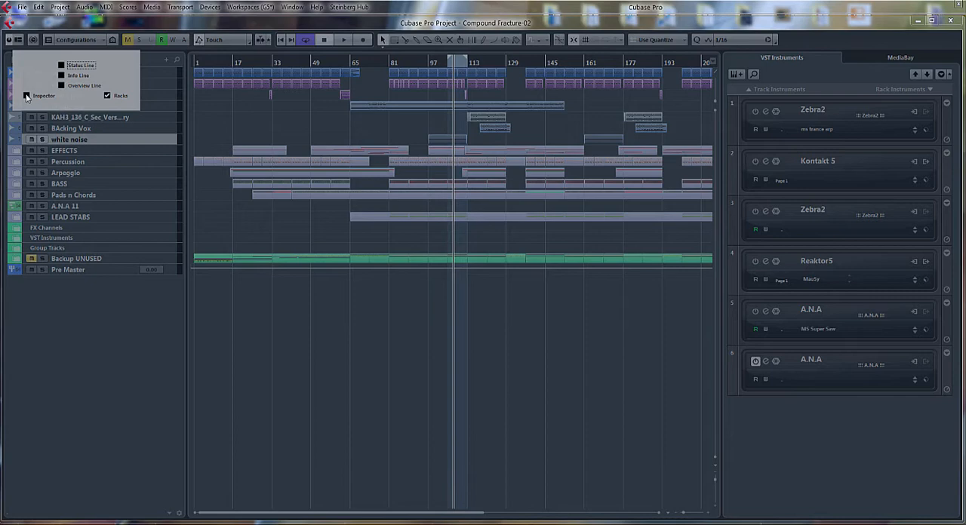
pyautogui.click(25, 96)
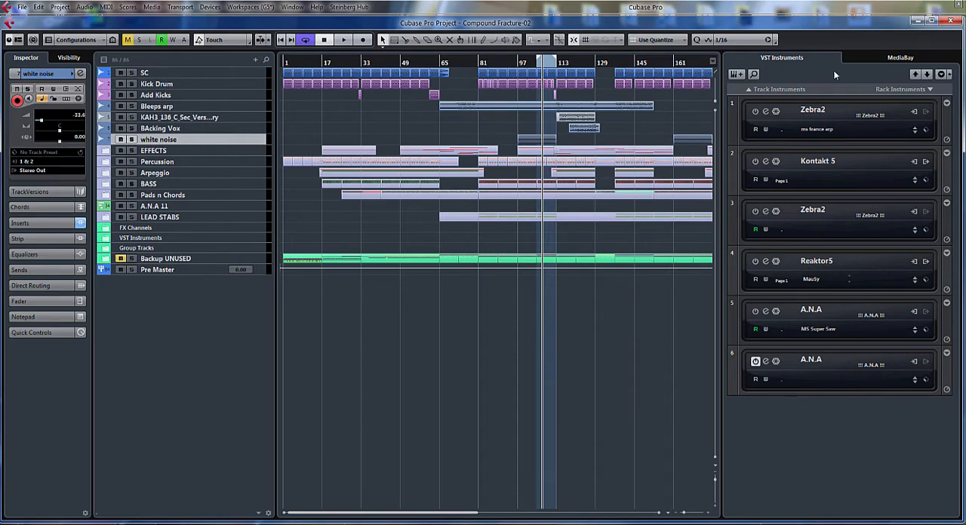
pyautogui.moveTo(847, 79)
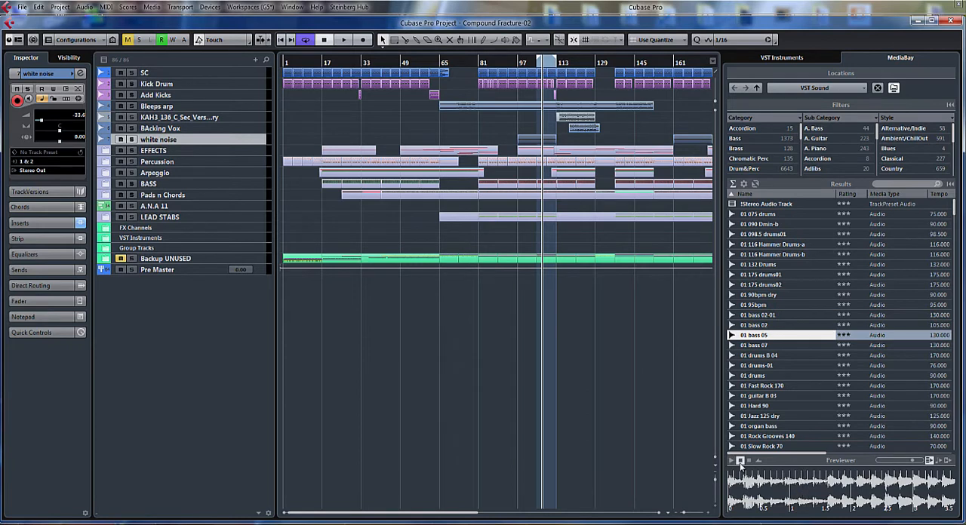
pyautogui.moveTo(772, 244)
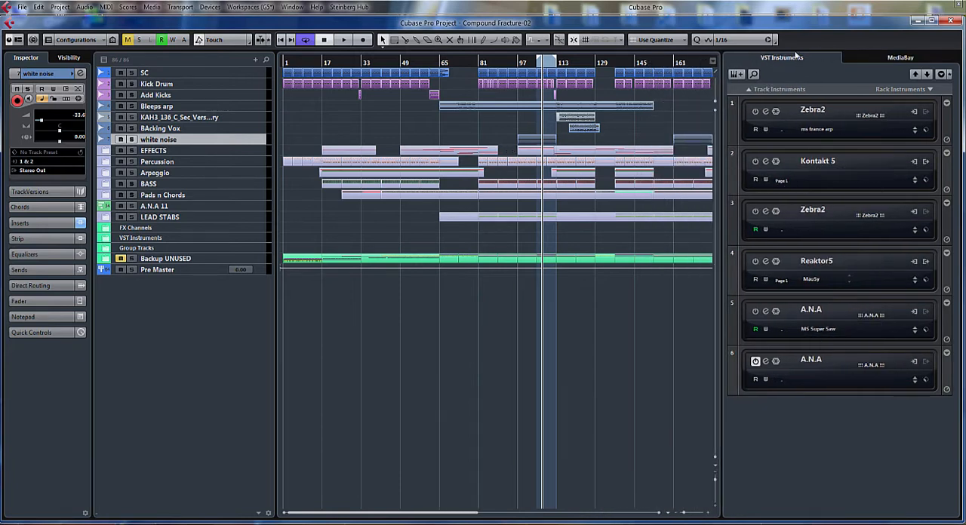
pyautogui.moveTo(783, 257)
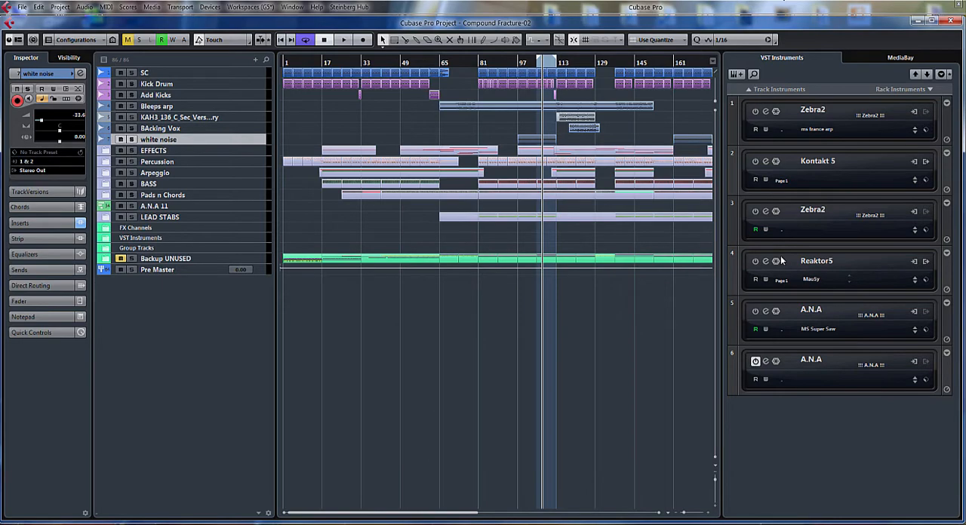
pyautogui.moveTo(36, 22)
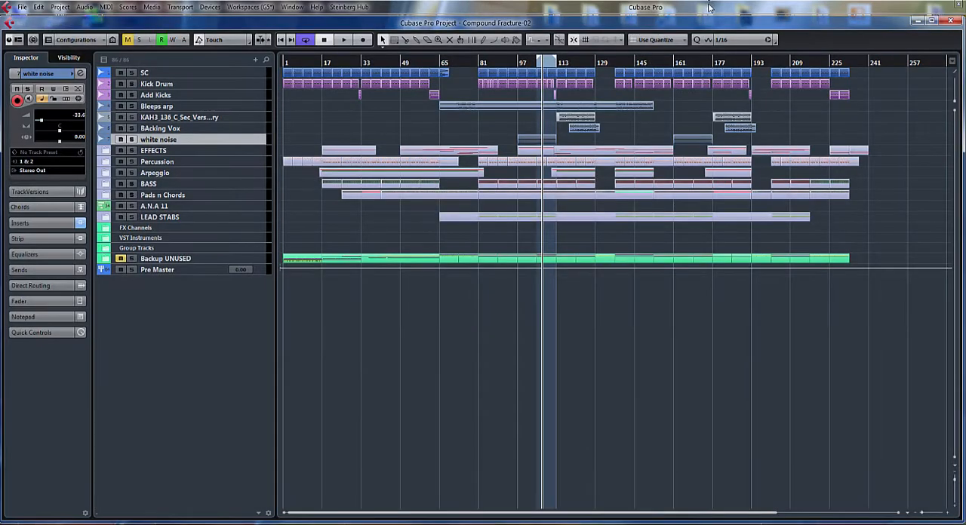
pyautogui.moveTo(683, 124)
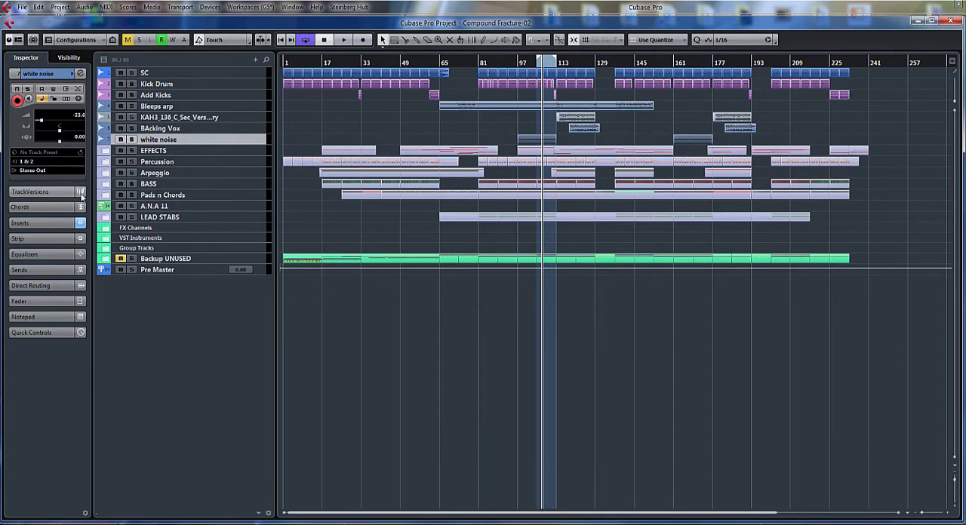
# Step: Collapse the Inspector's top track section and expand Quick Controls
pyautogui.click(21, 207)
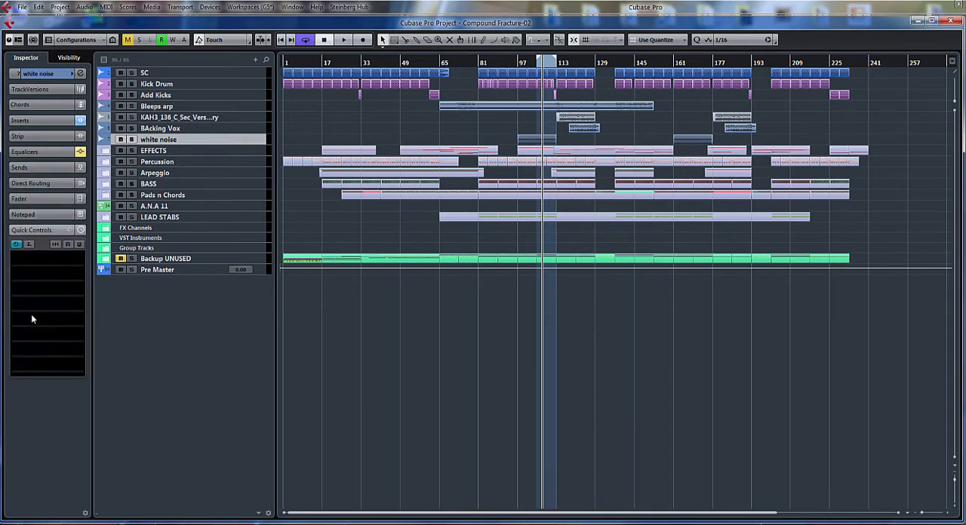
pyautogui.moveTo(194, 229)
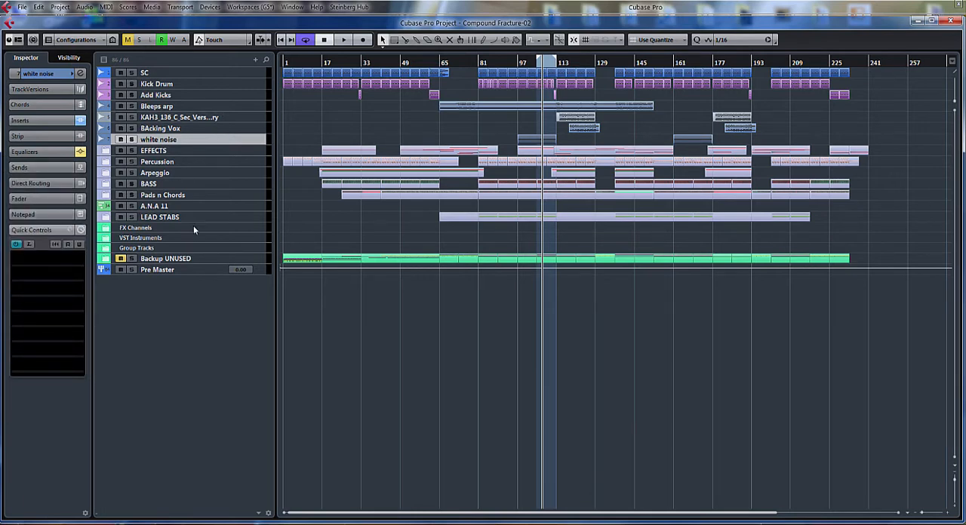
# Step: Open Devices > Plug-in Manager and delete the 'drum bus' collection
pyautogui.click(209, 7)
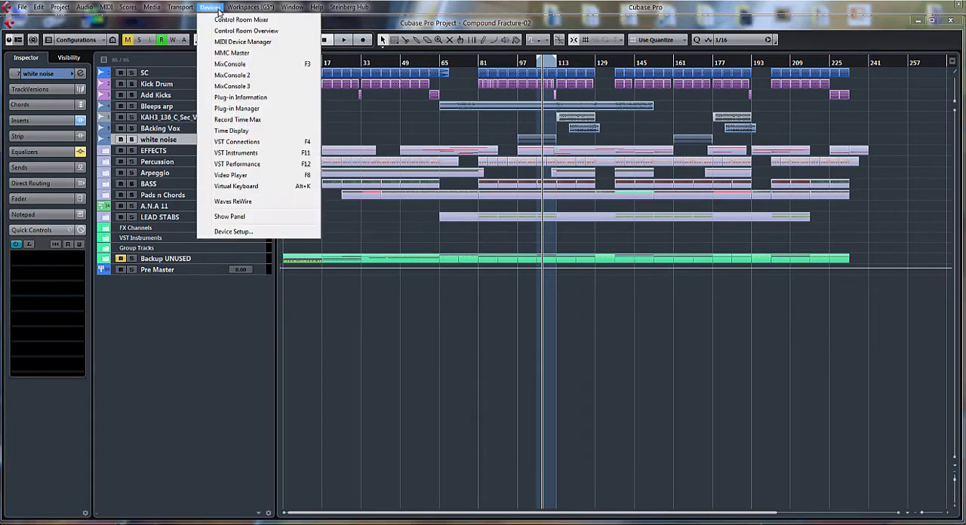
pyautogui.moveTo(237, 108)
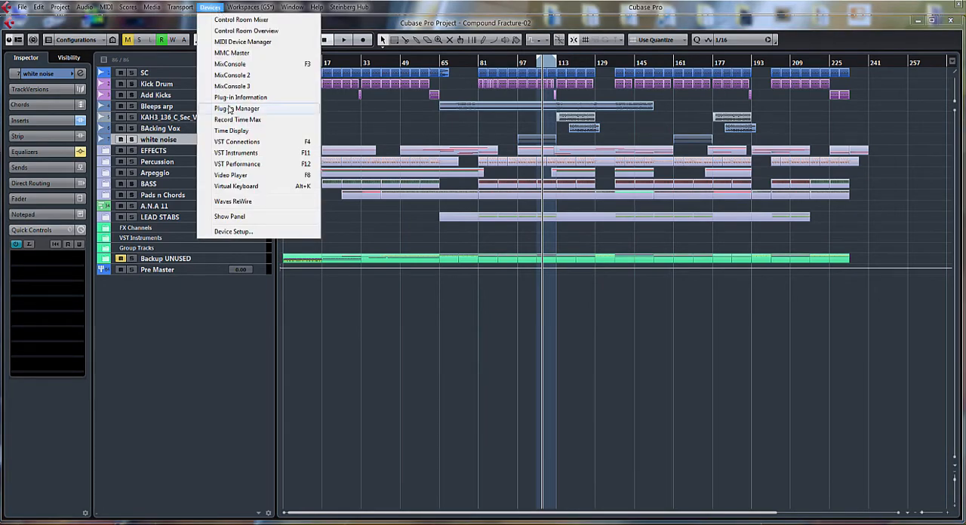
pyautogui.click(236, 108)
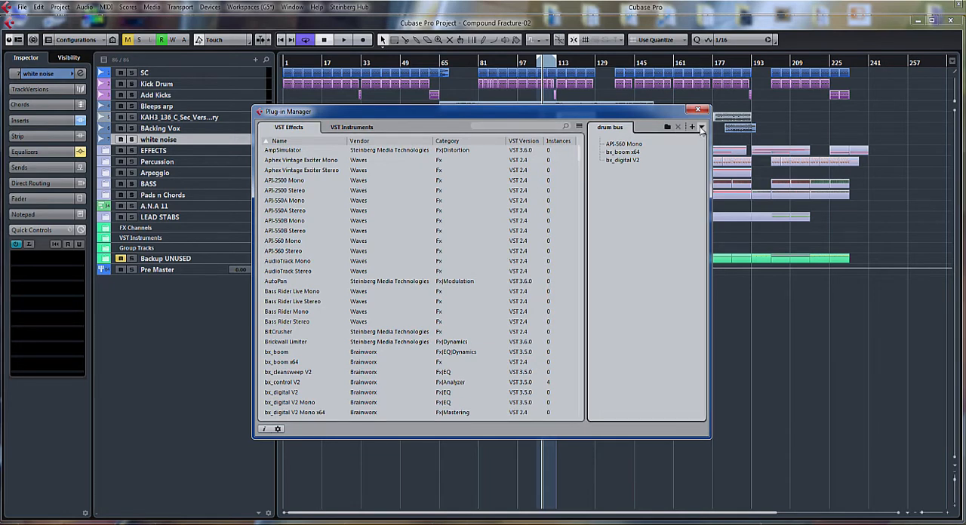
pyautogui.click(701, 126)
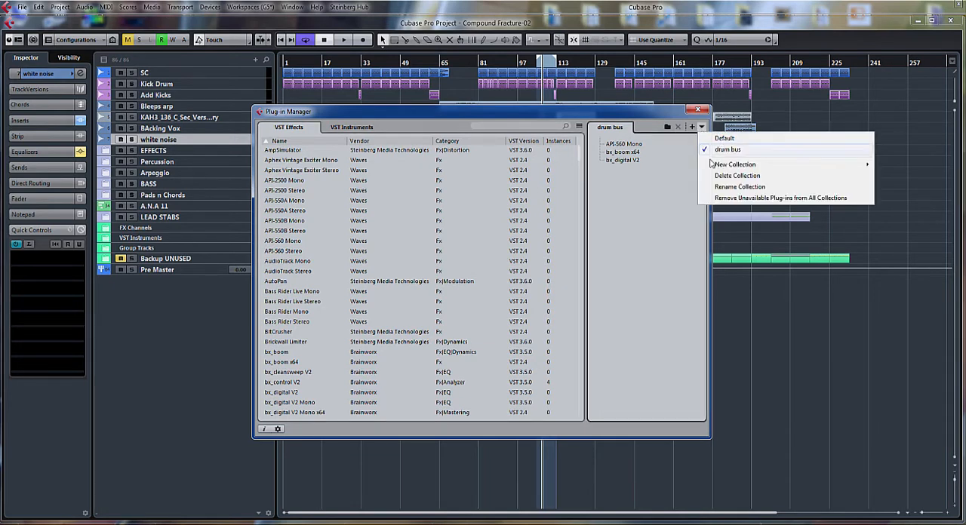
pyautogui.click(738, 175)
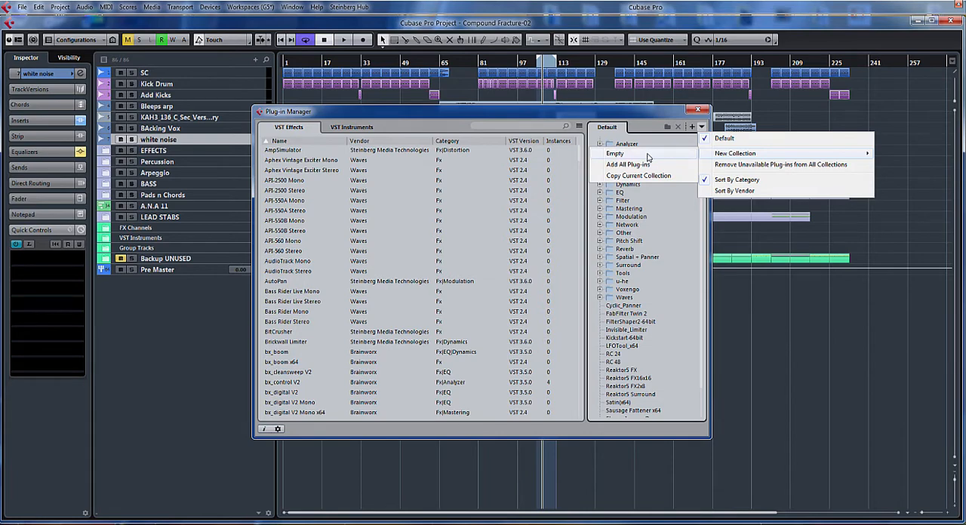
# Step: Create a new empty plug-in collection named 'Drum Bus'
pyautogui.click(734, 153)
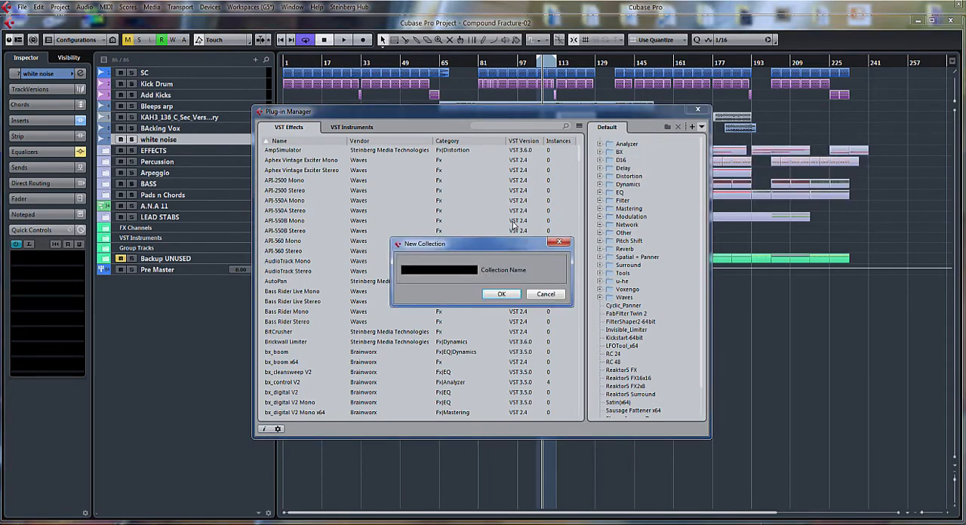
pyautogui.write('Drum Bu')
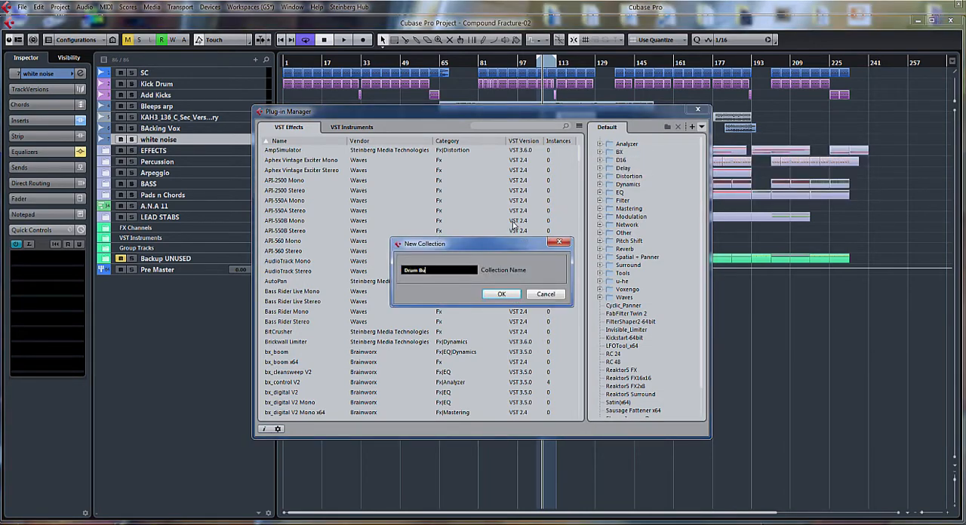
pyautogui.click(501, 294)
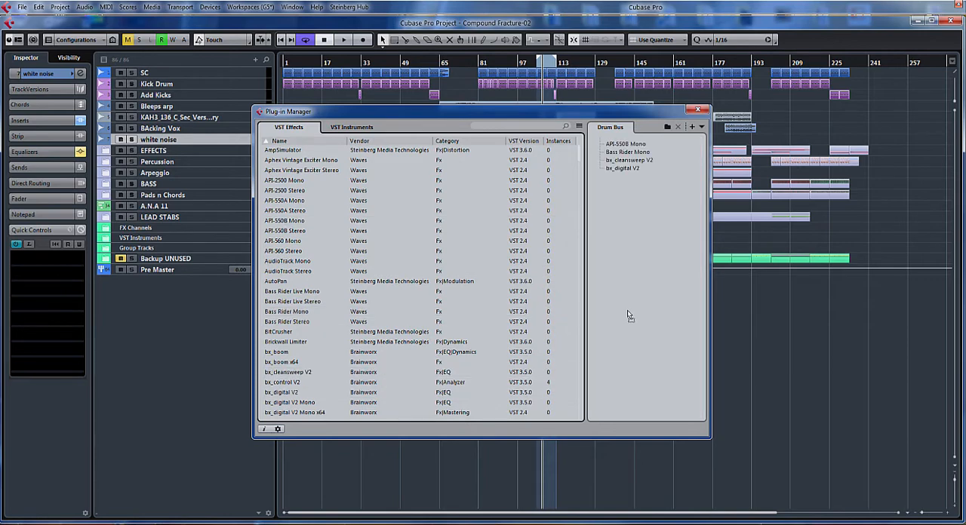
pyautogui.click(701, 126)
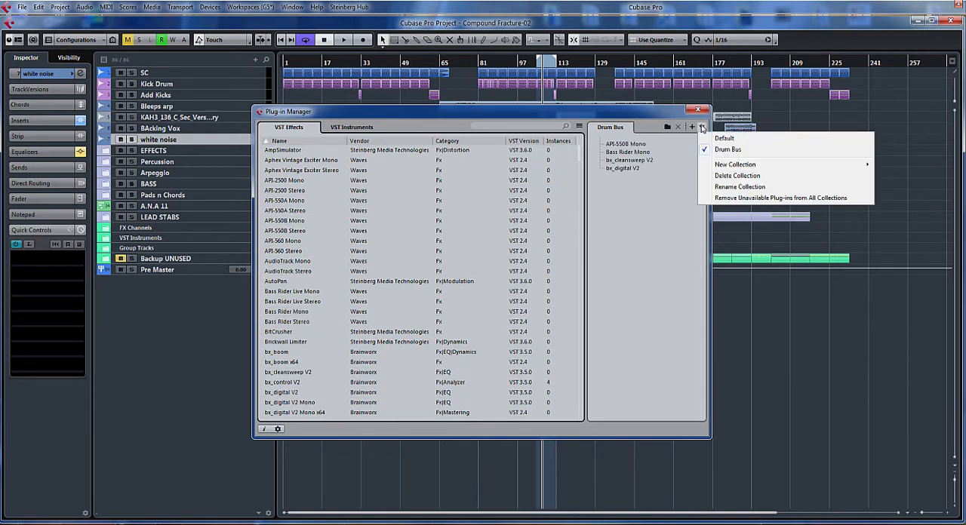
# Step: Create a second empty collection named 'Vocal channel' and confirm it
pyautogui.click(734, 164)
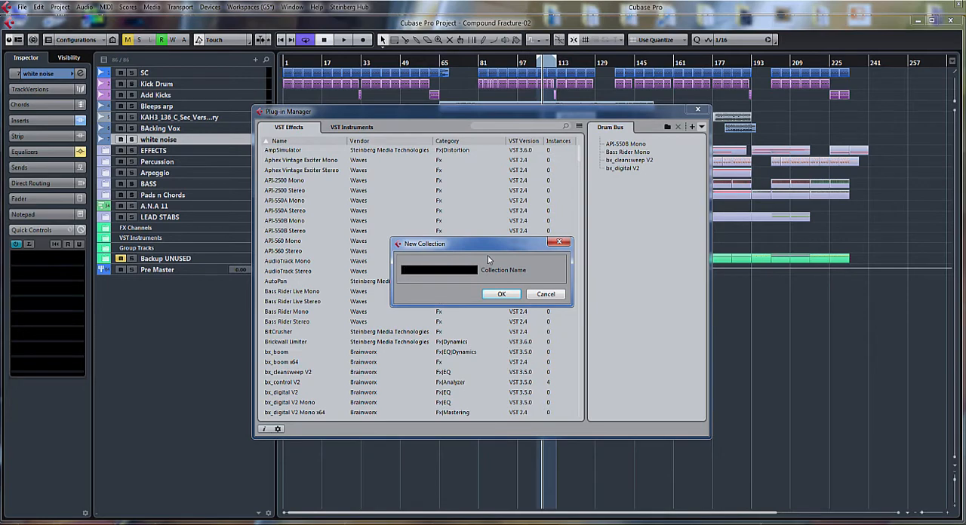
pyautogui.write('Vocal')
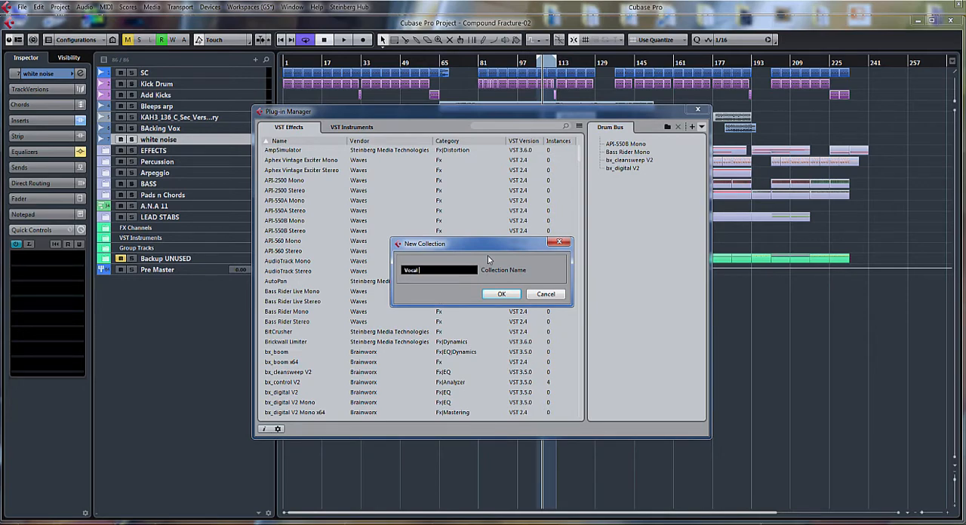
pyautogui.click(501, 294)
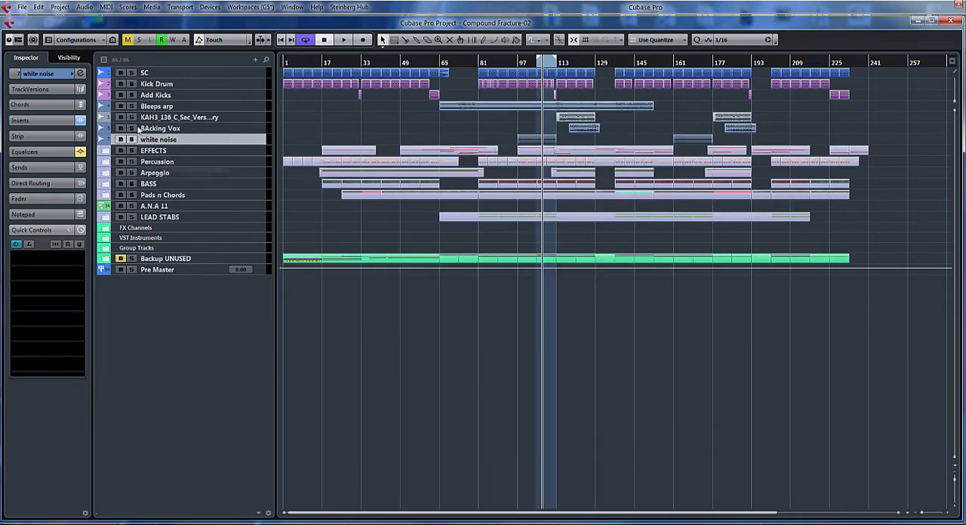
# Step: Expand the white noise track's Inserts and open the plug-in list for the empty third slot
pyautogui.click(21, 121)
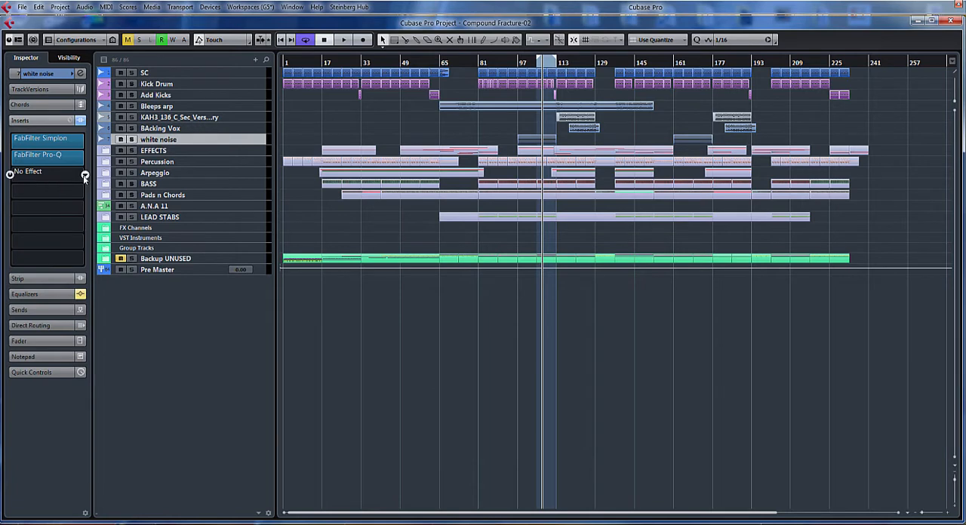
pyautogui.click(45, 171)
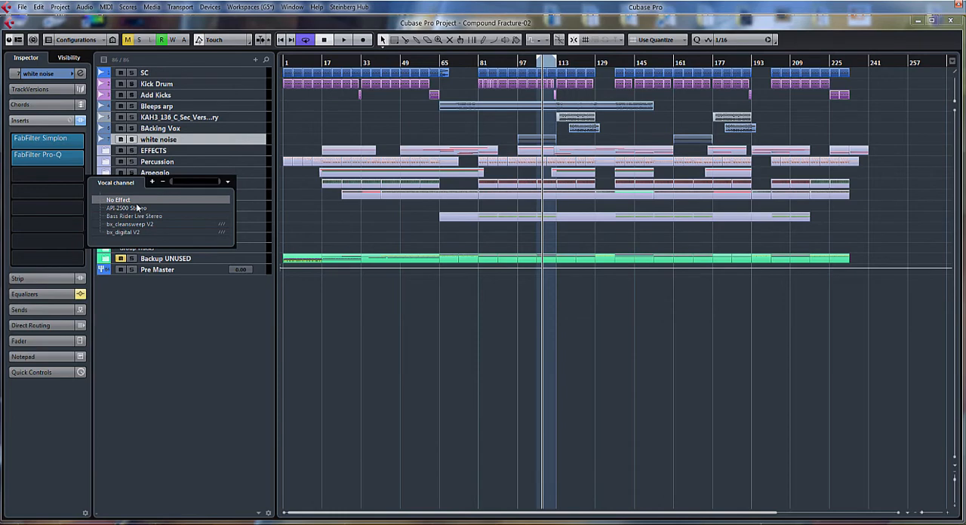
pyautogui.moveTo(209, 192)
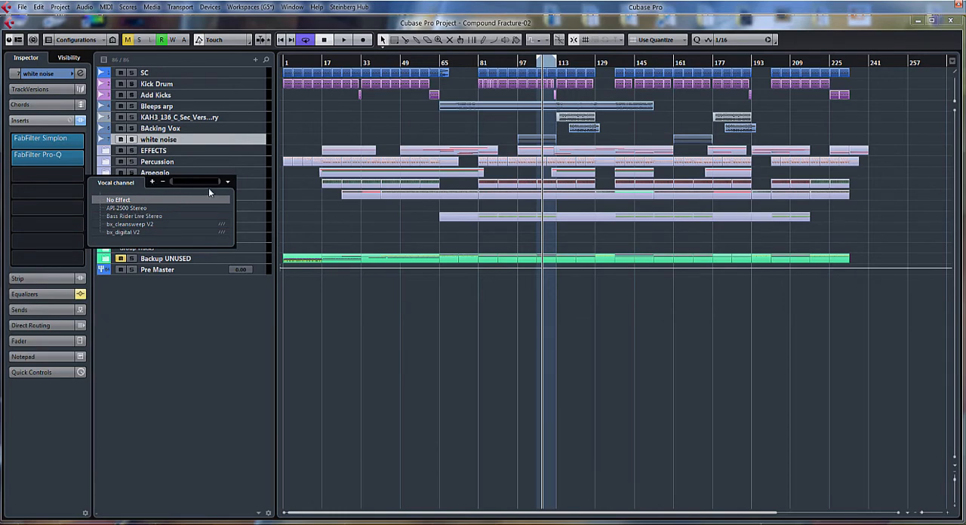
# Step: Switch the plug-in list to the Drum Bus collection, then choose No Effect for the slot
pyautogui.click(228, 182)
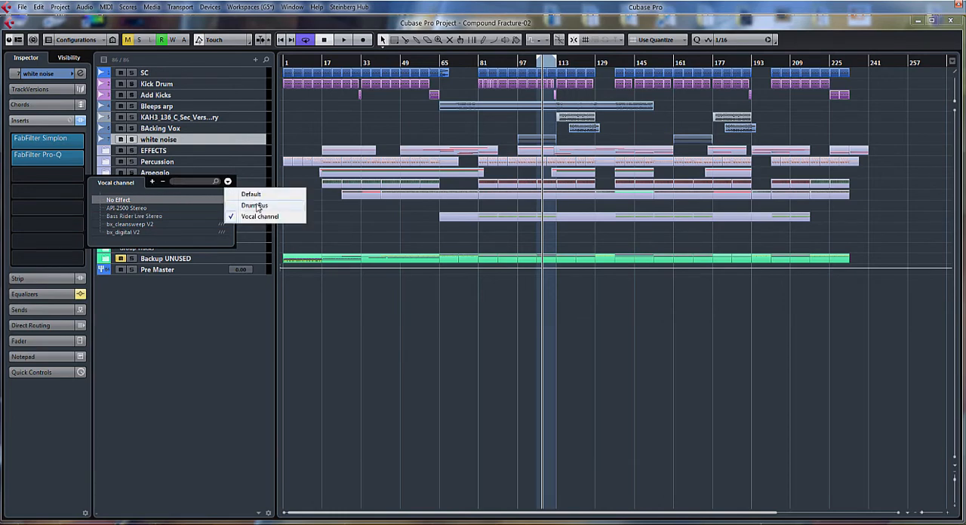
pyautogui.click(254, 206)
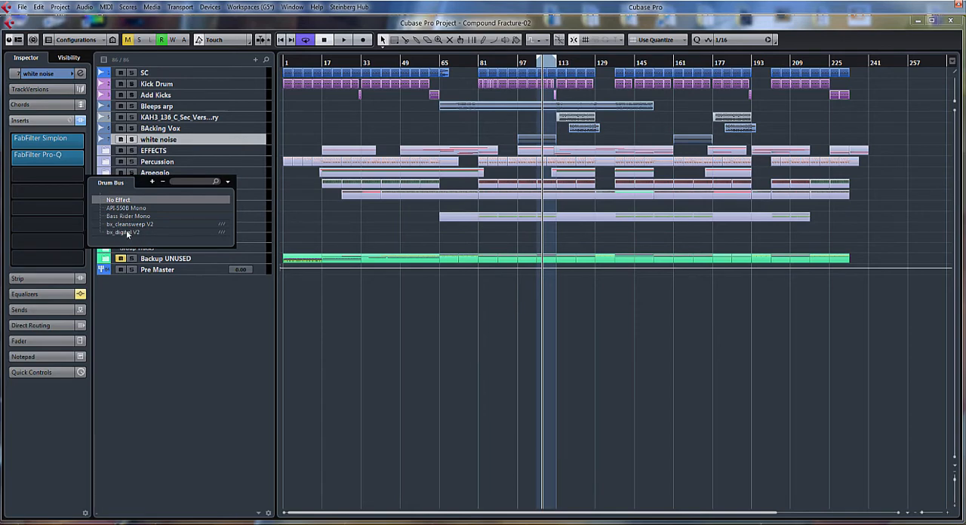
pyautogui.moveTo(160, 199)
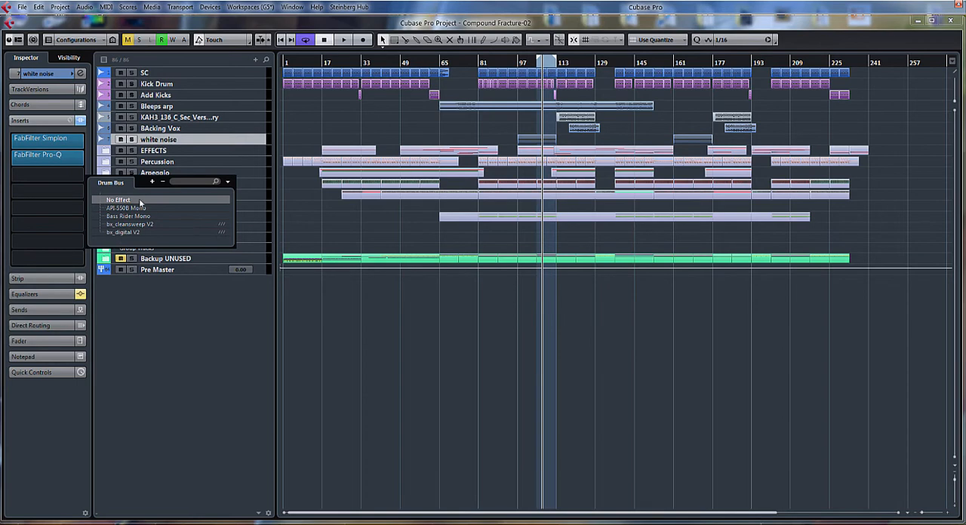
pyautogui.click(118, 200)
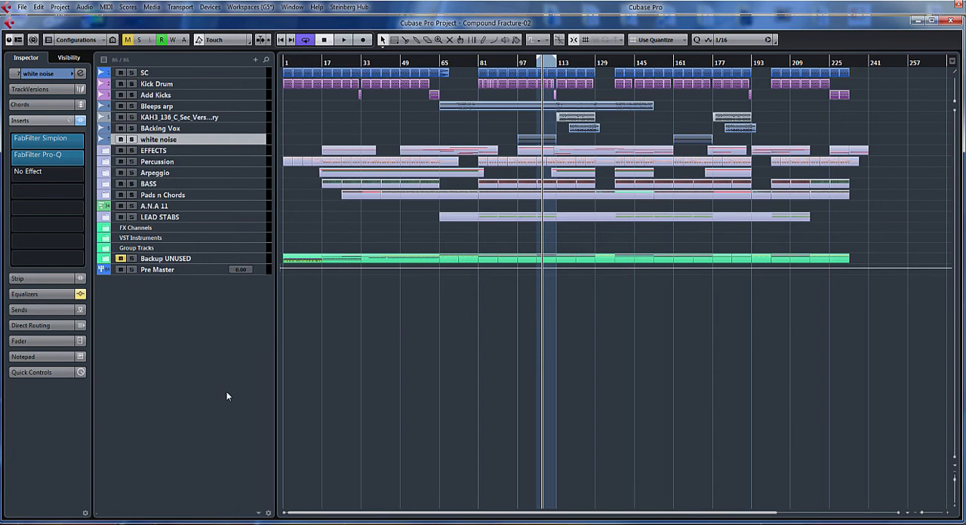
pyautogui.moveTo(202, 363)
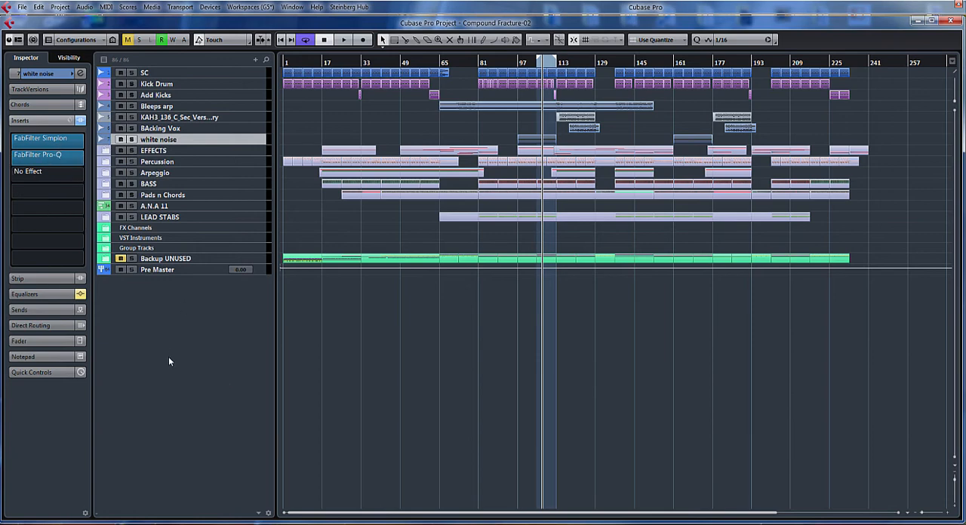
pyautogui.moveTo(191, 370)
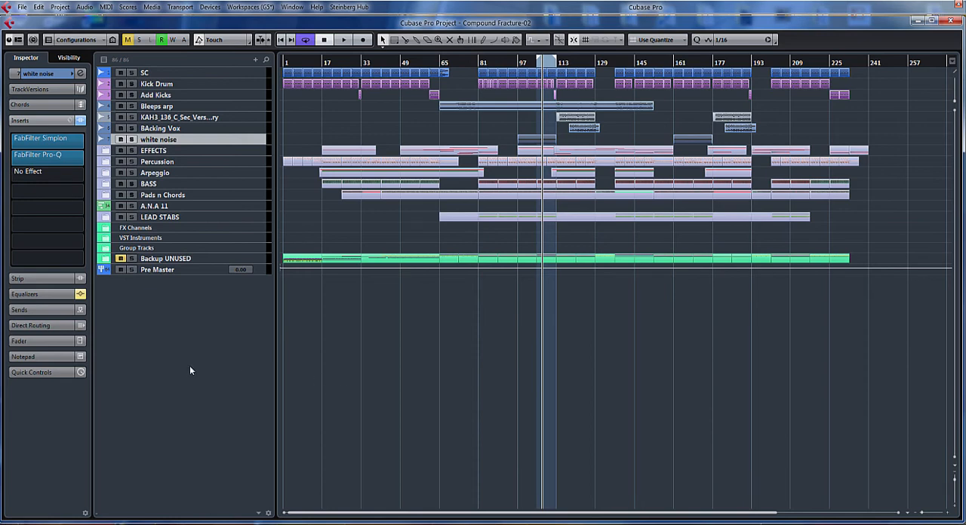
pyautogui.moveTo(884, 73)
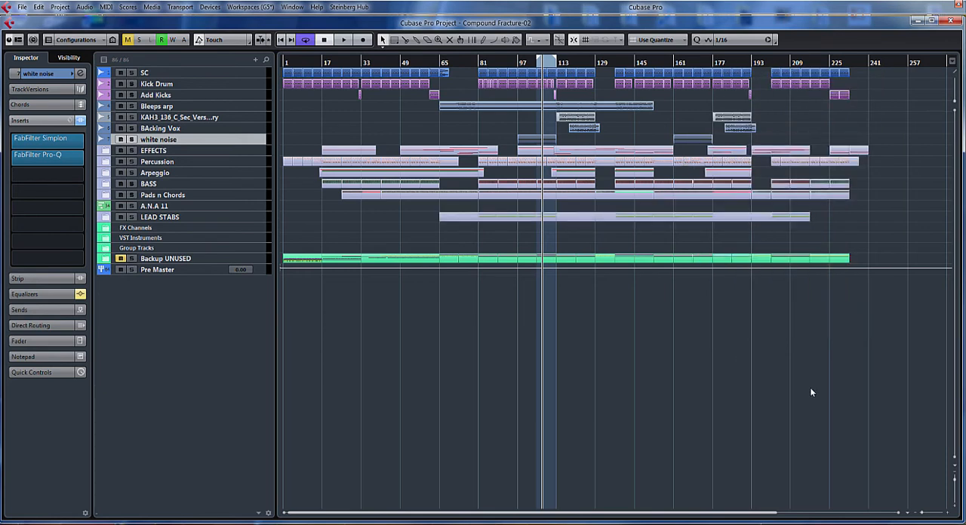
pyautogui.moveTo(881, 85)
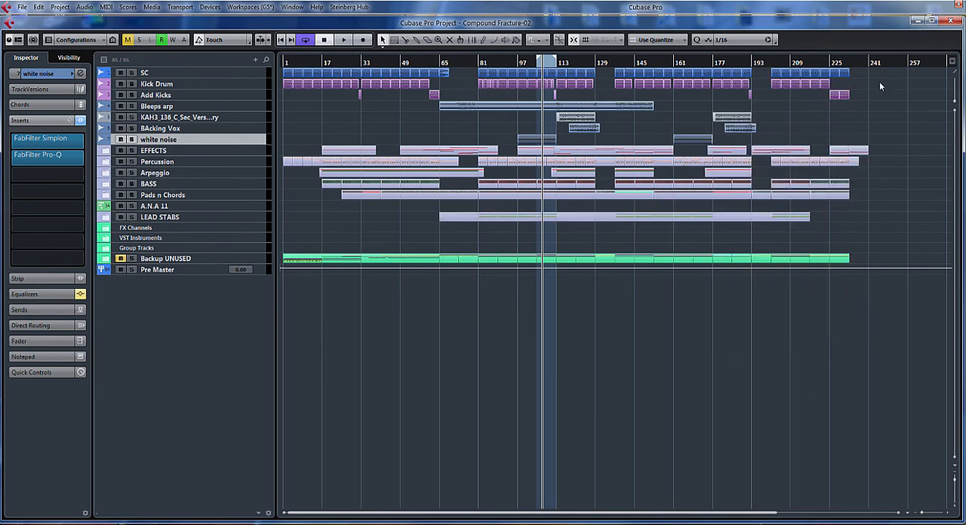